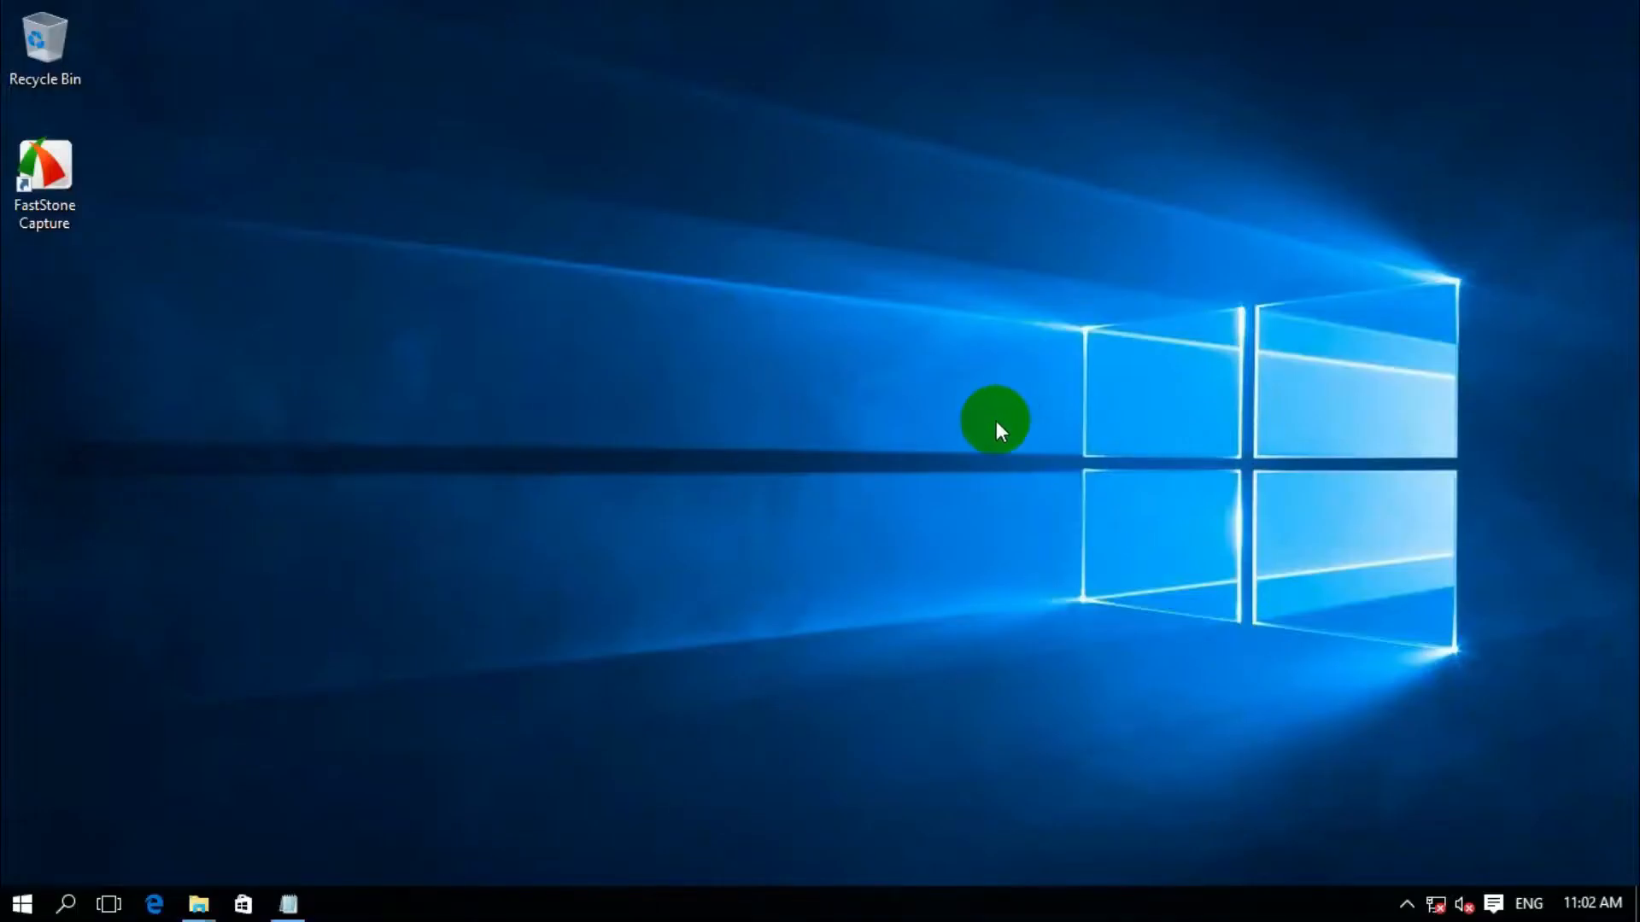
pyautogui.moveTo(952, 439)
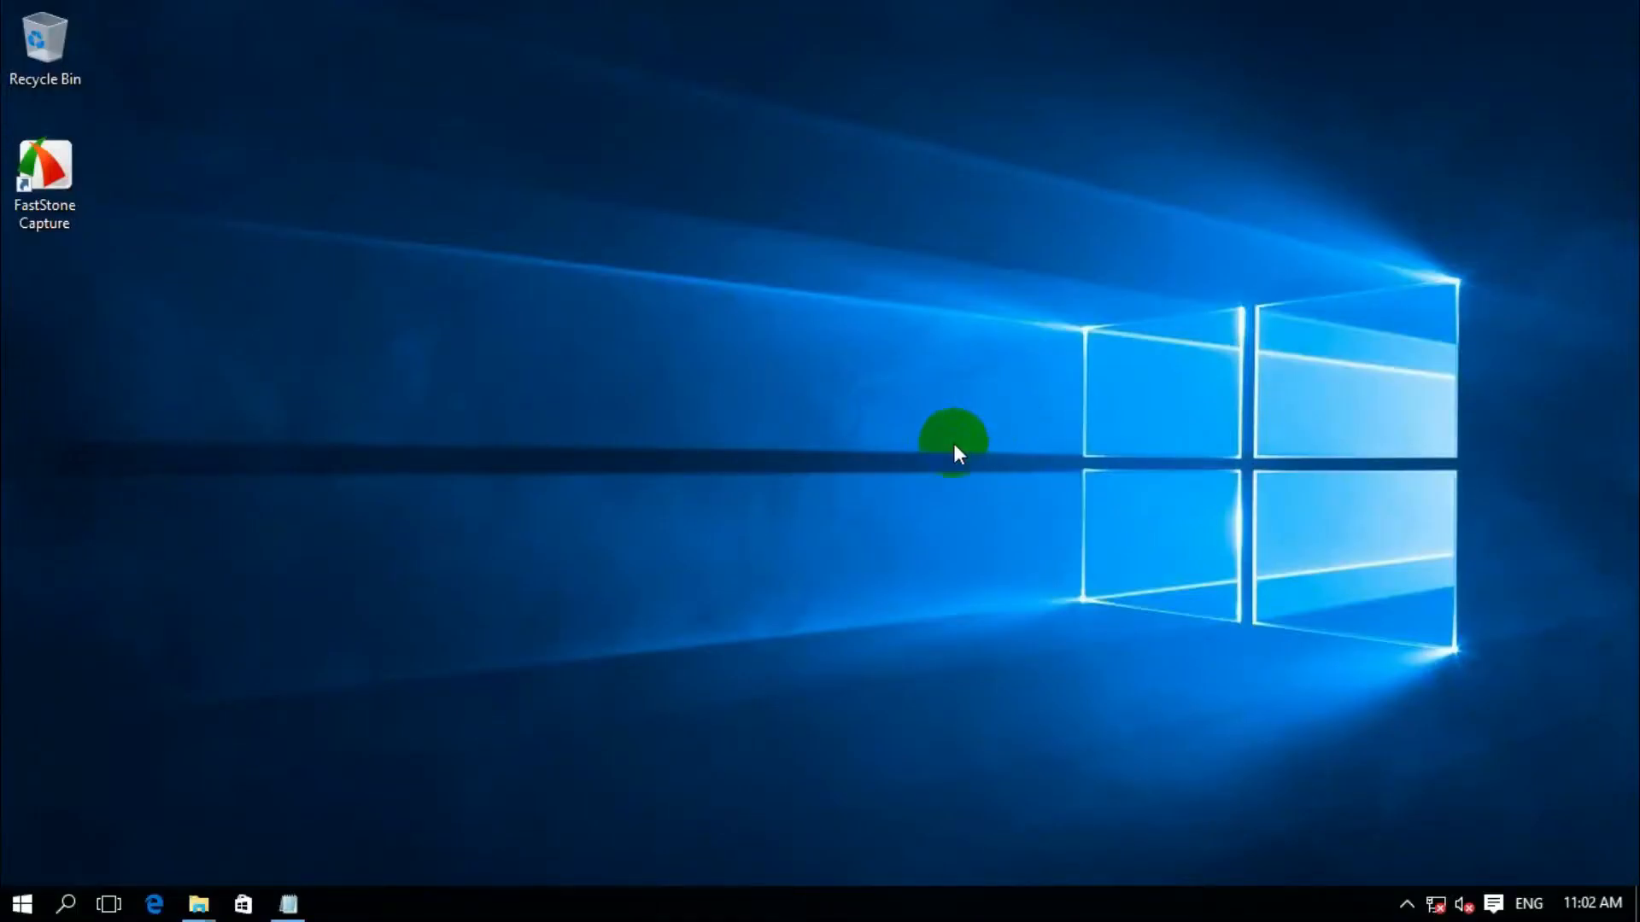
# Search the Start menu for cmd and launch Command Prompt as administrator.
pyautogui.press('Win+r')
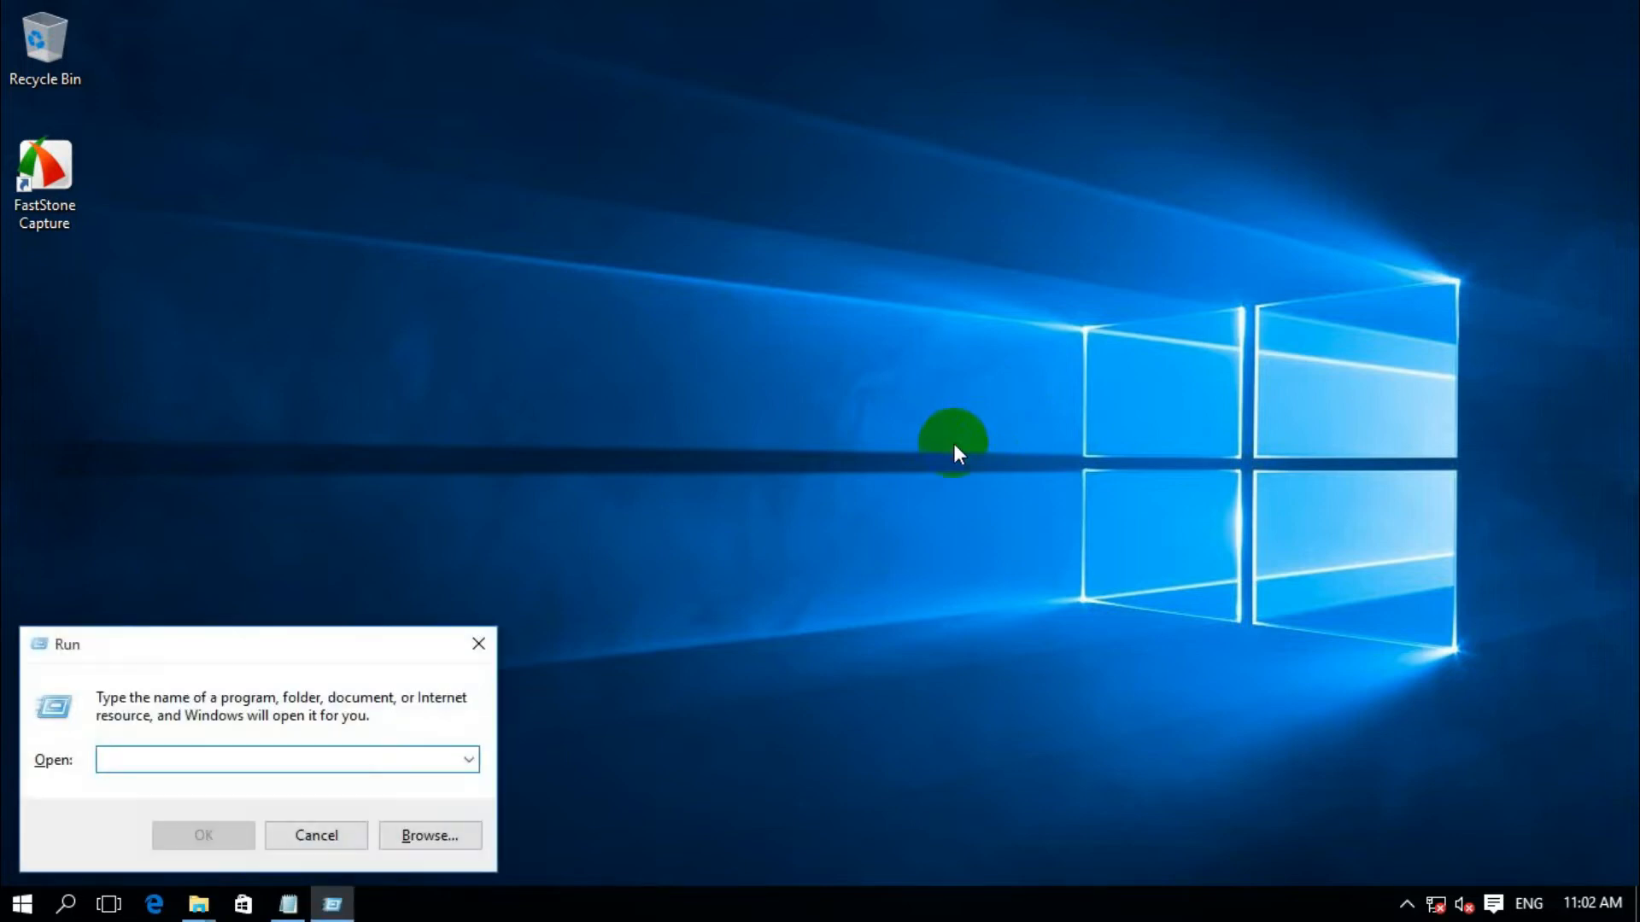
pyautogui.moveTo(326, 688)
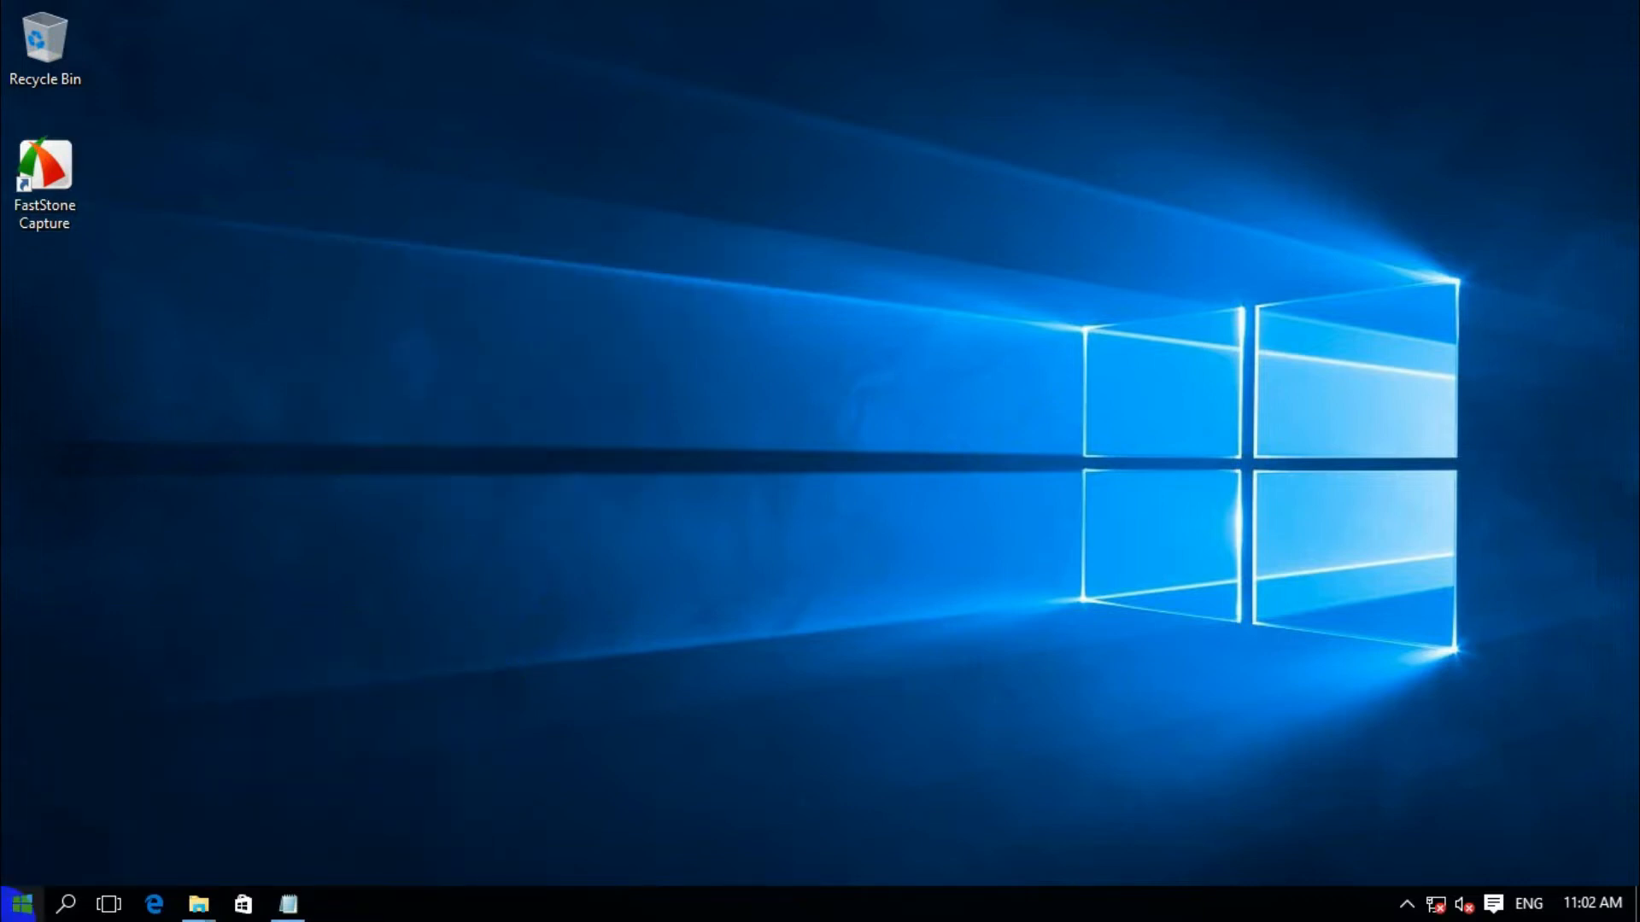
pyautogui.click(20, 901)
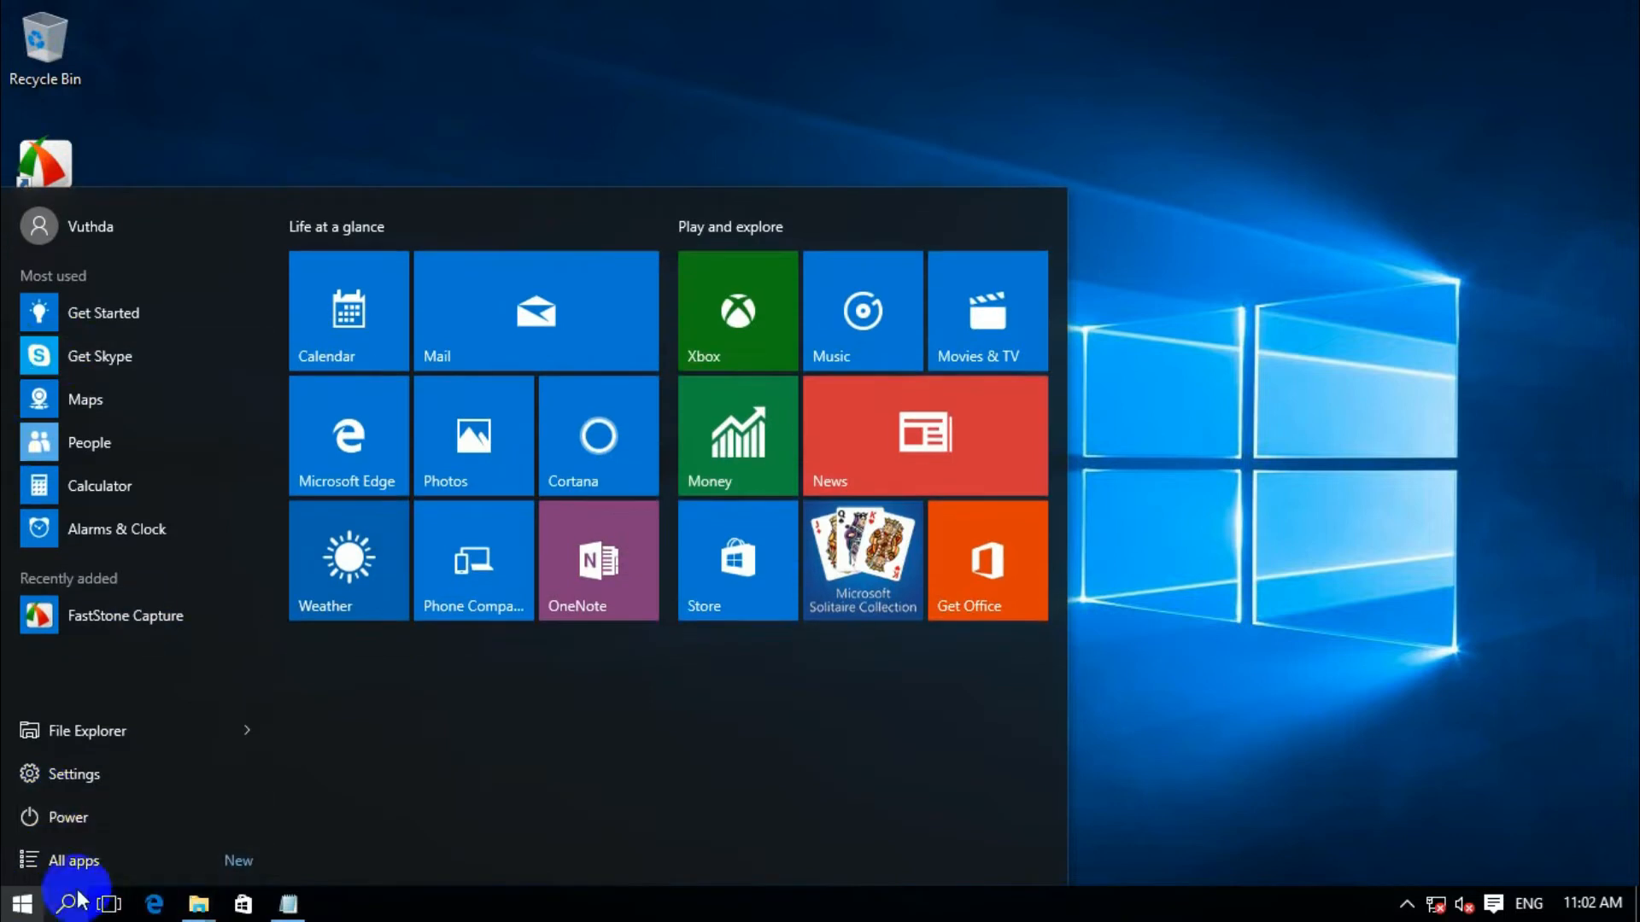
pyautogui.moveTo(19, 902)
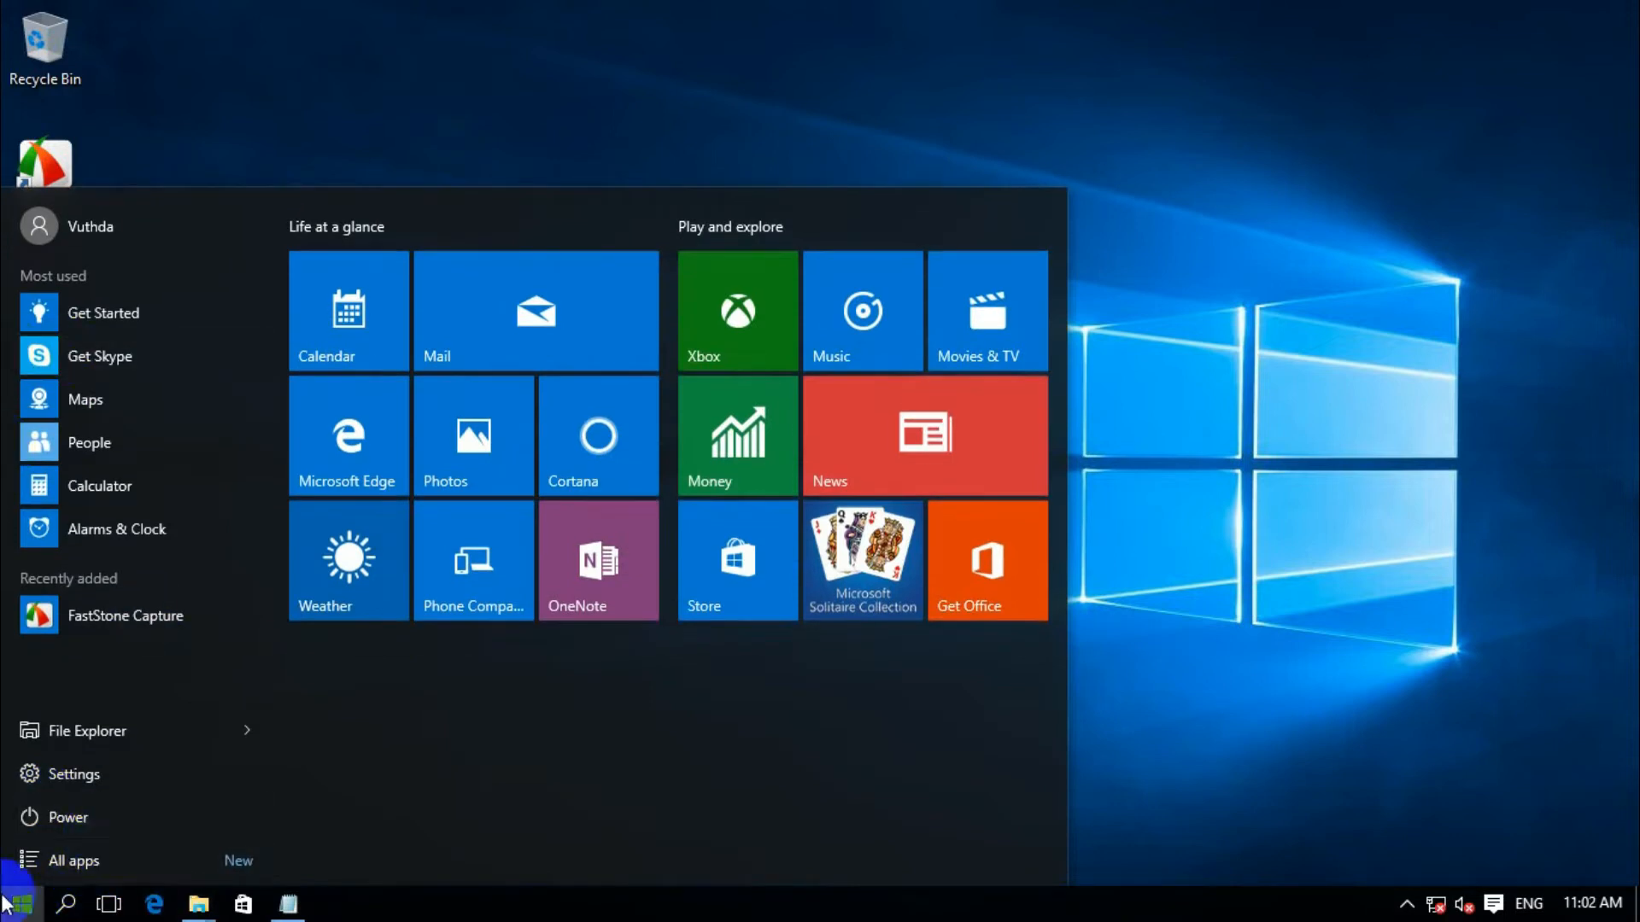
pyautogui.write('cmd')
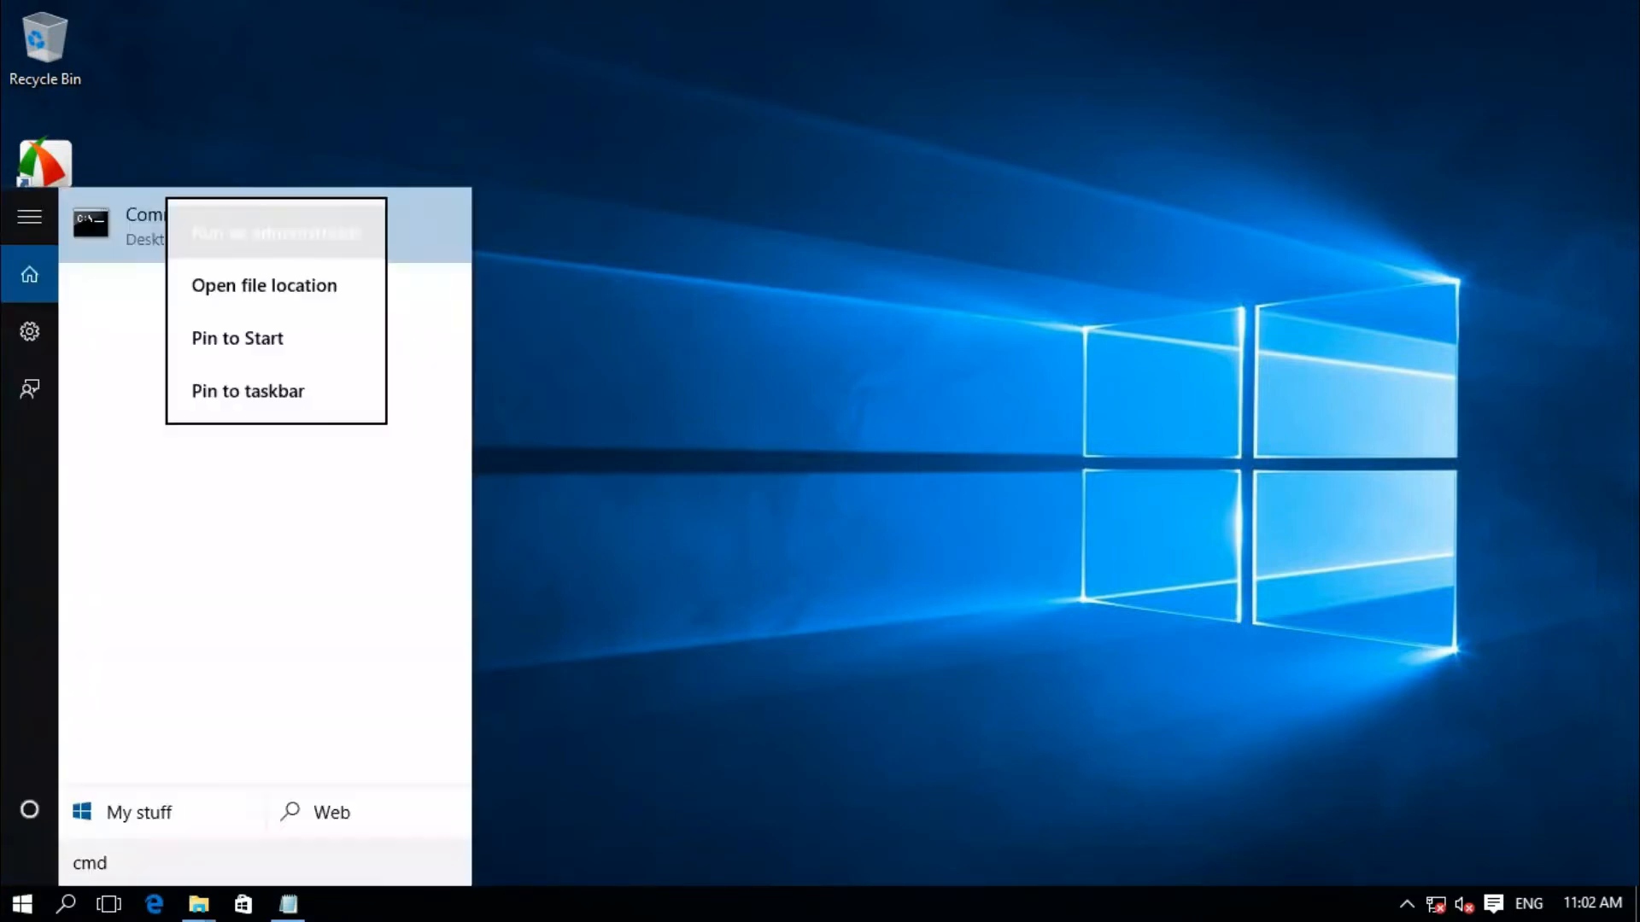
pyautogui.click(275, 232)
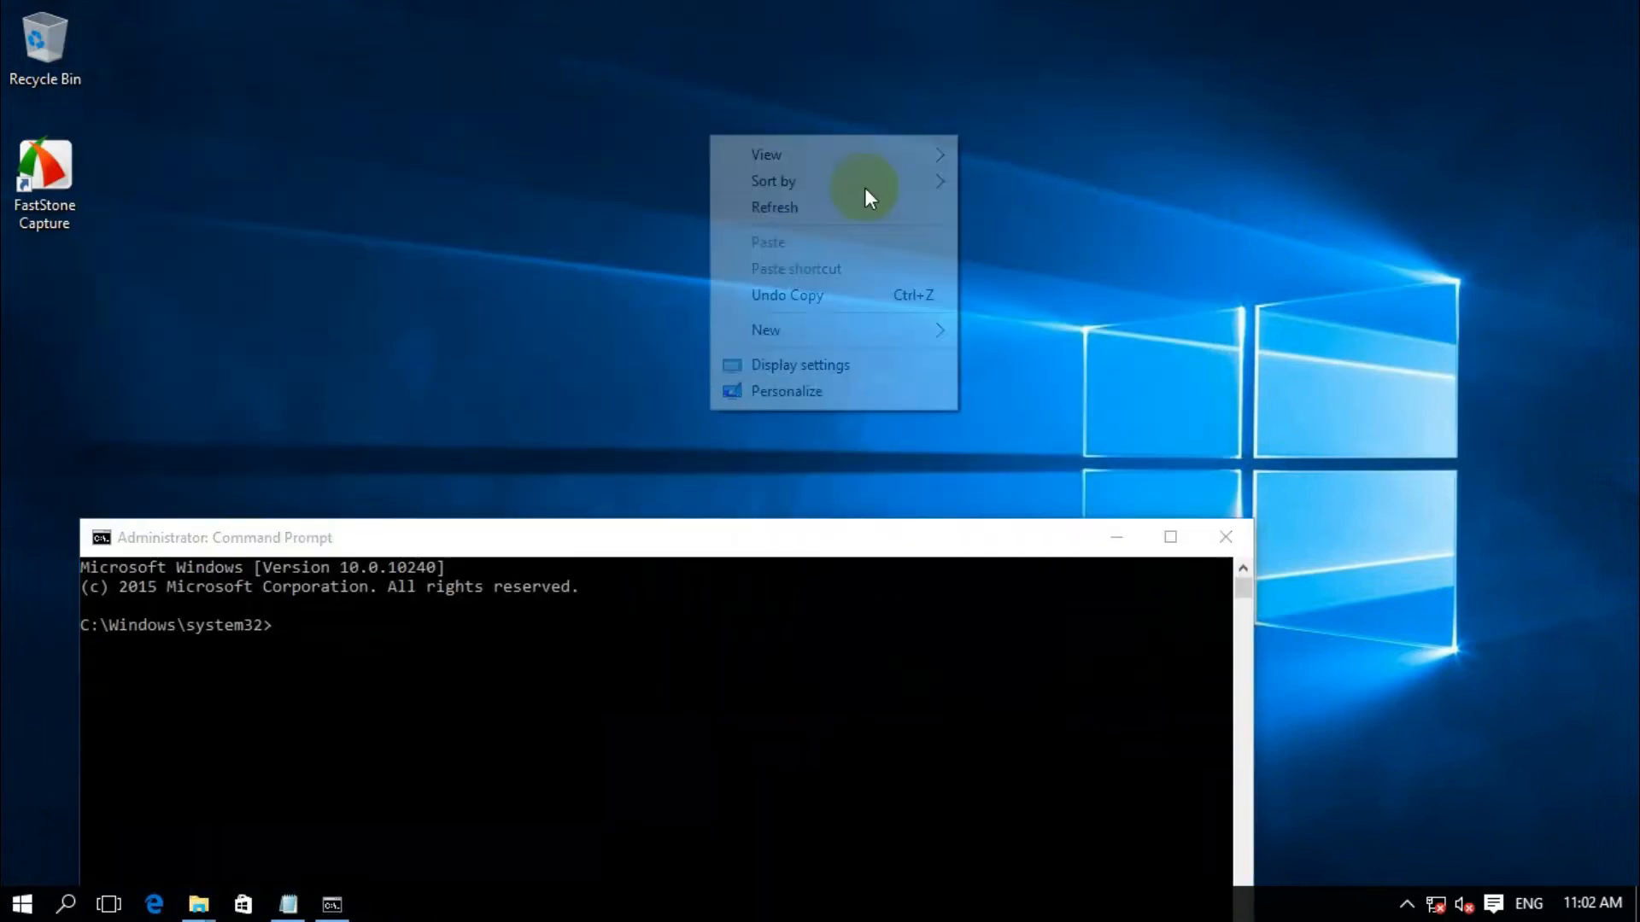
pyautogui.moveTo(555, 537)
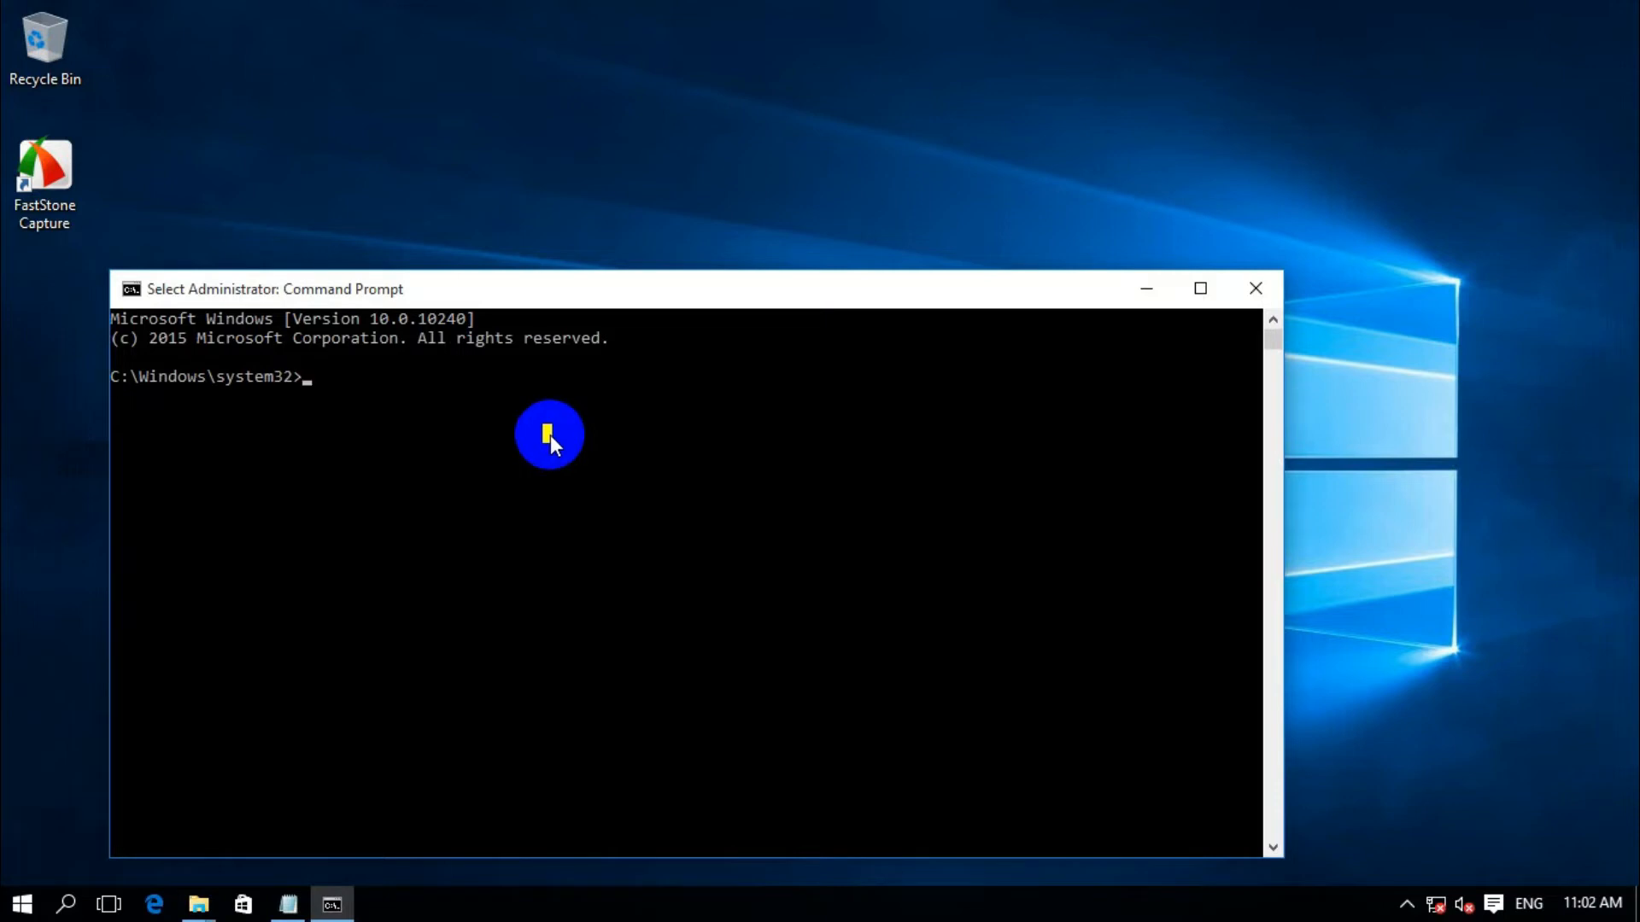
# Run 'bcdedit /set testsigning on' in the administrator Command Prompt.
pyautogui.write('bcd')
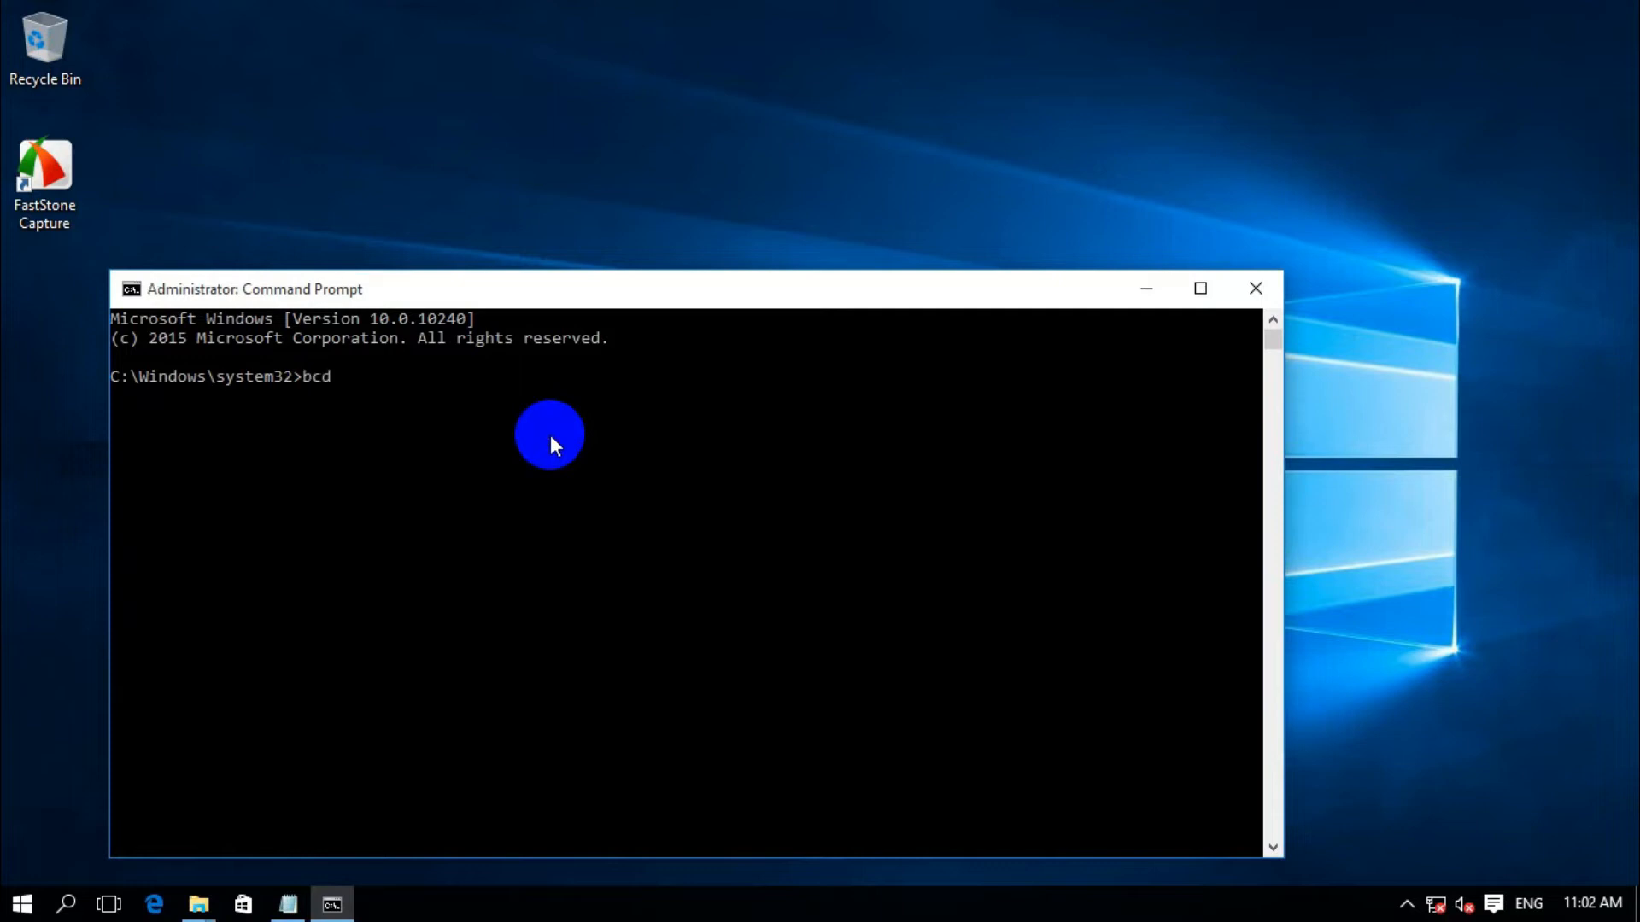
pyautogui.write('e')
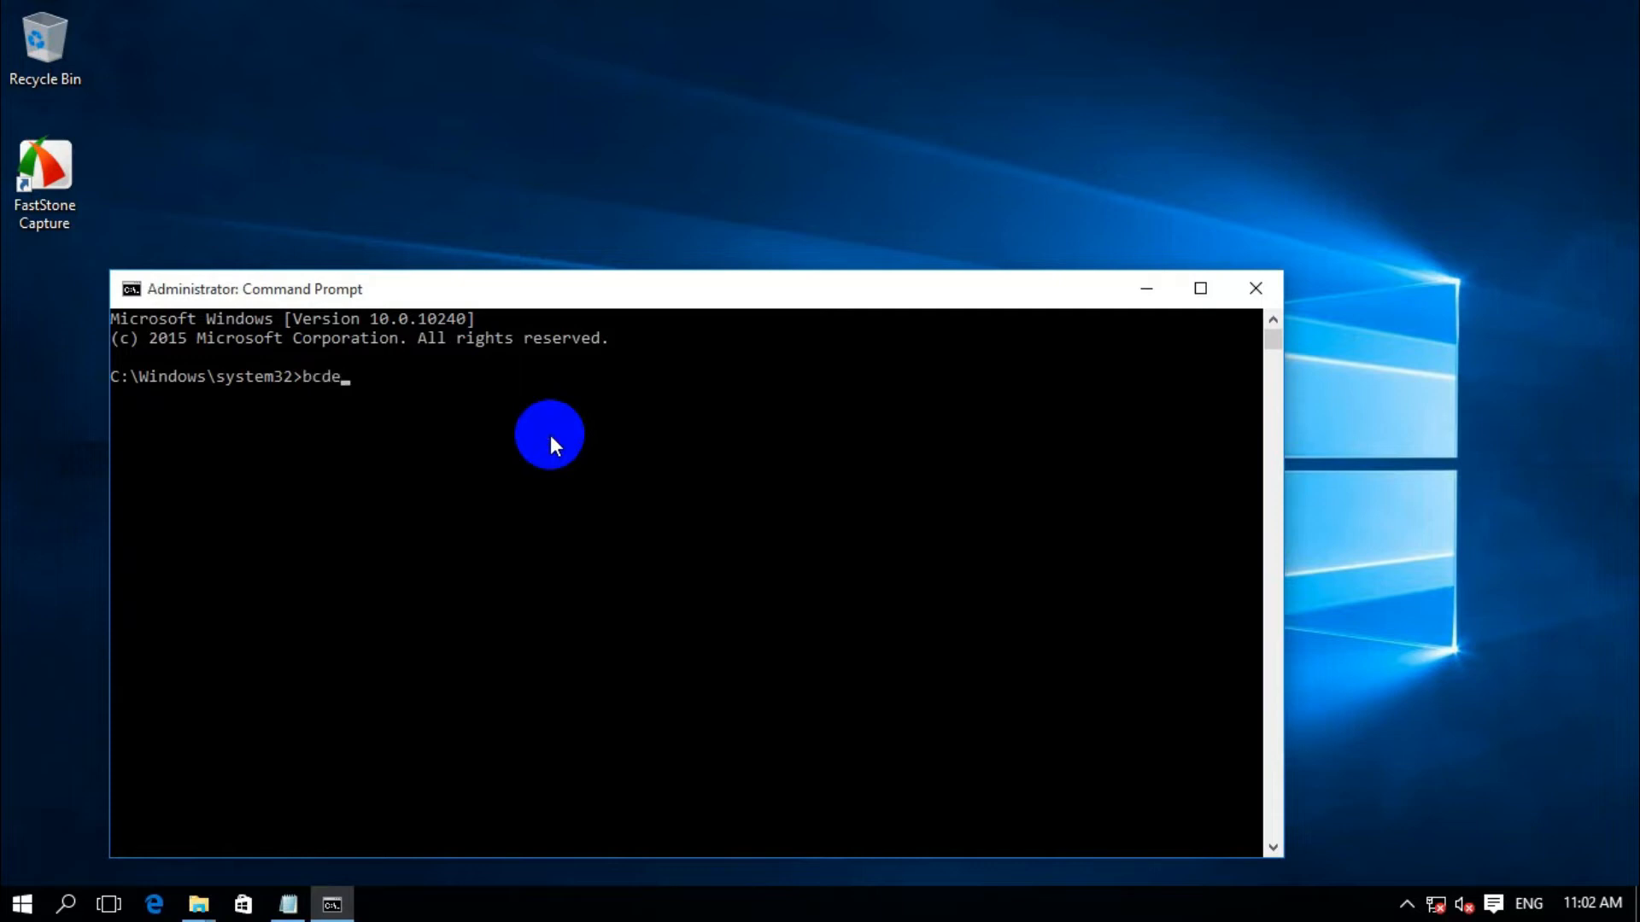
pyautogui.write('d')
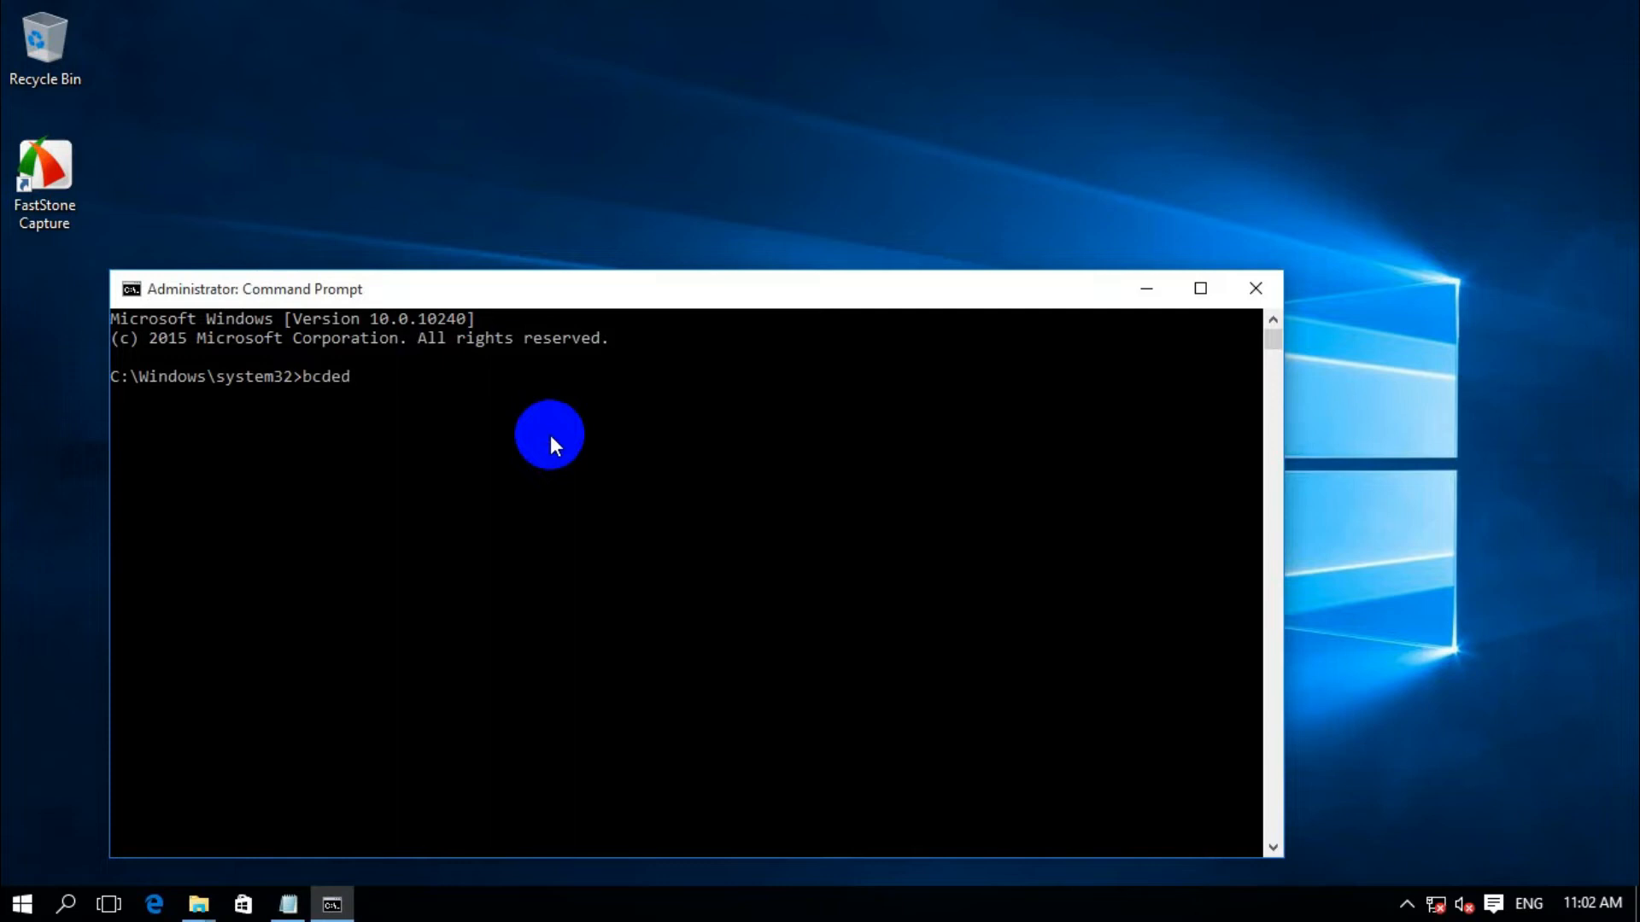
pyautogui.write('it /')
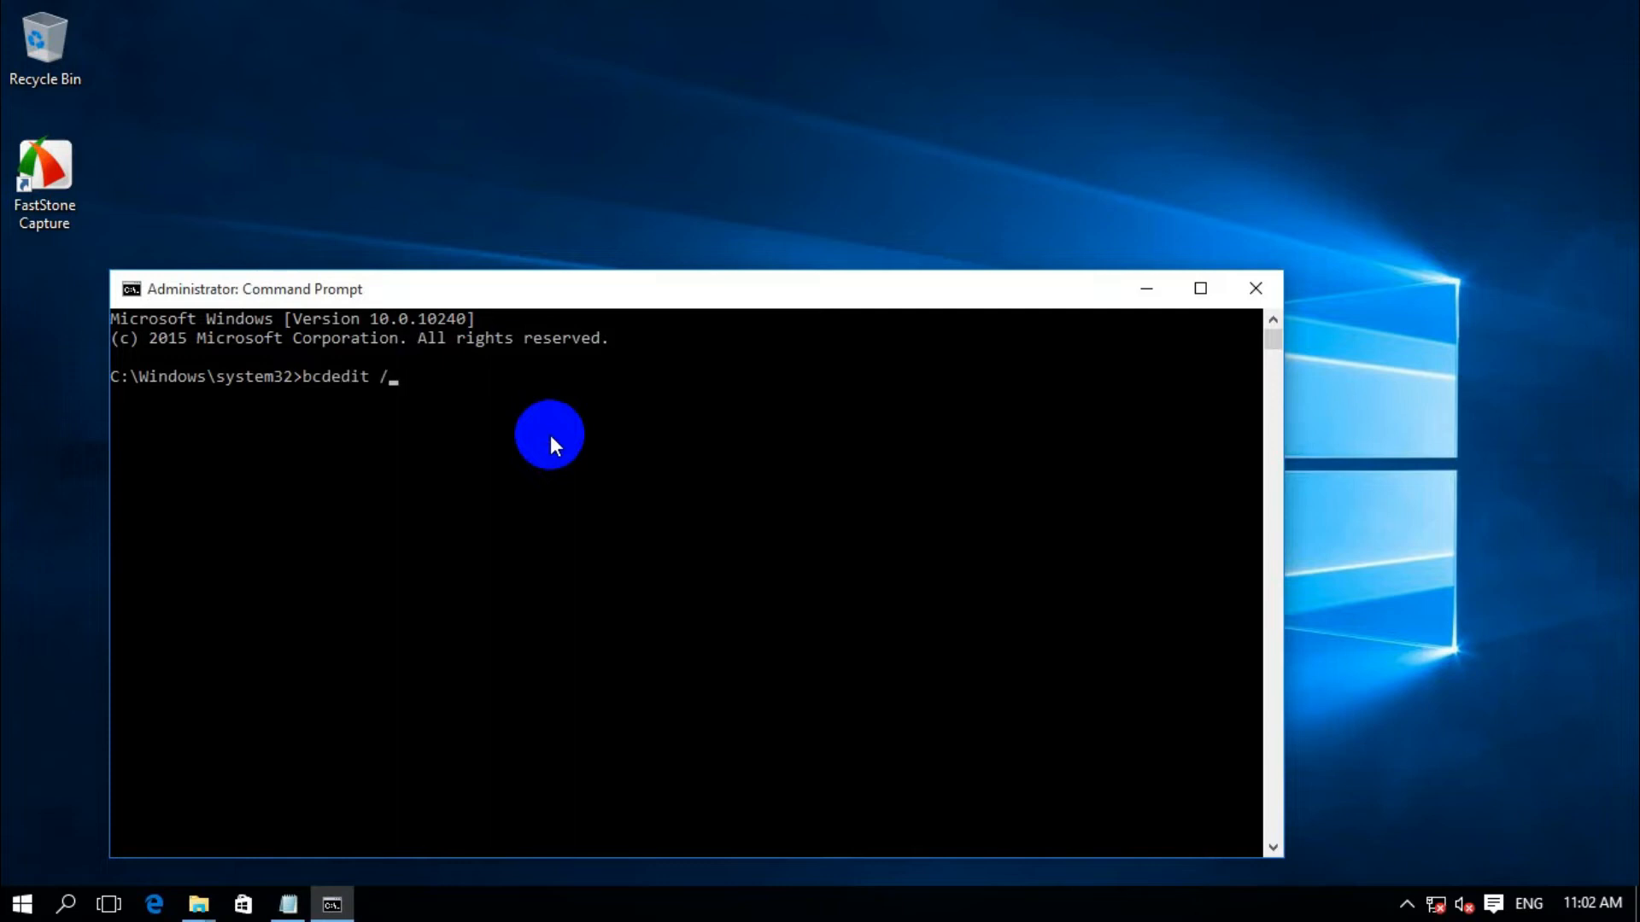
pyautogui.write('set')
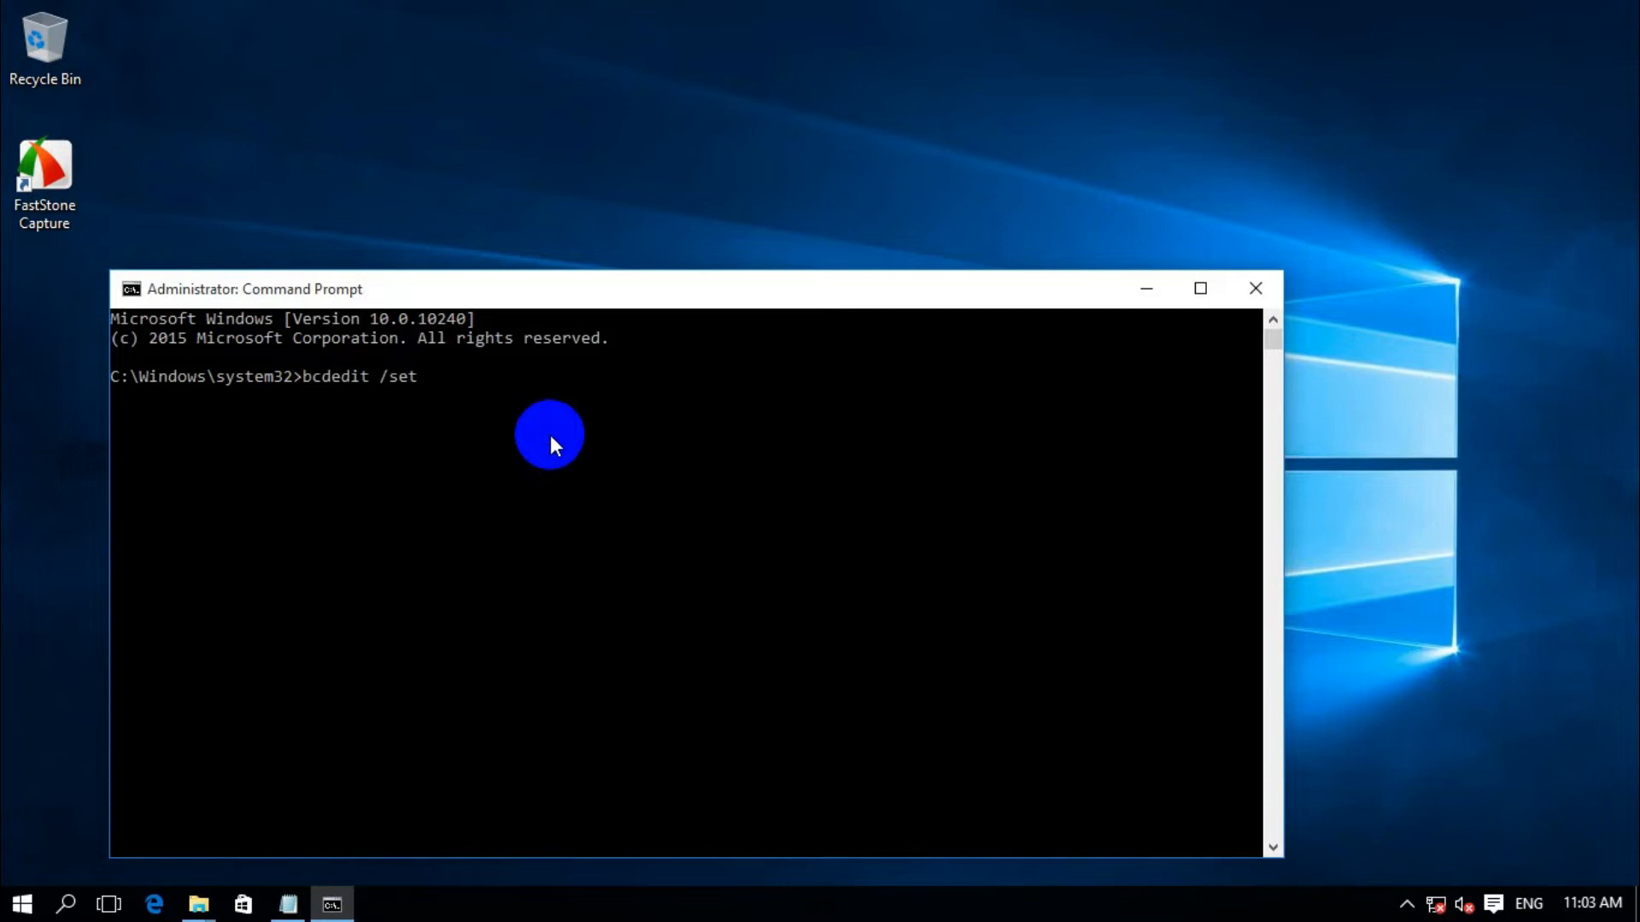
pyautogui.write('te')
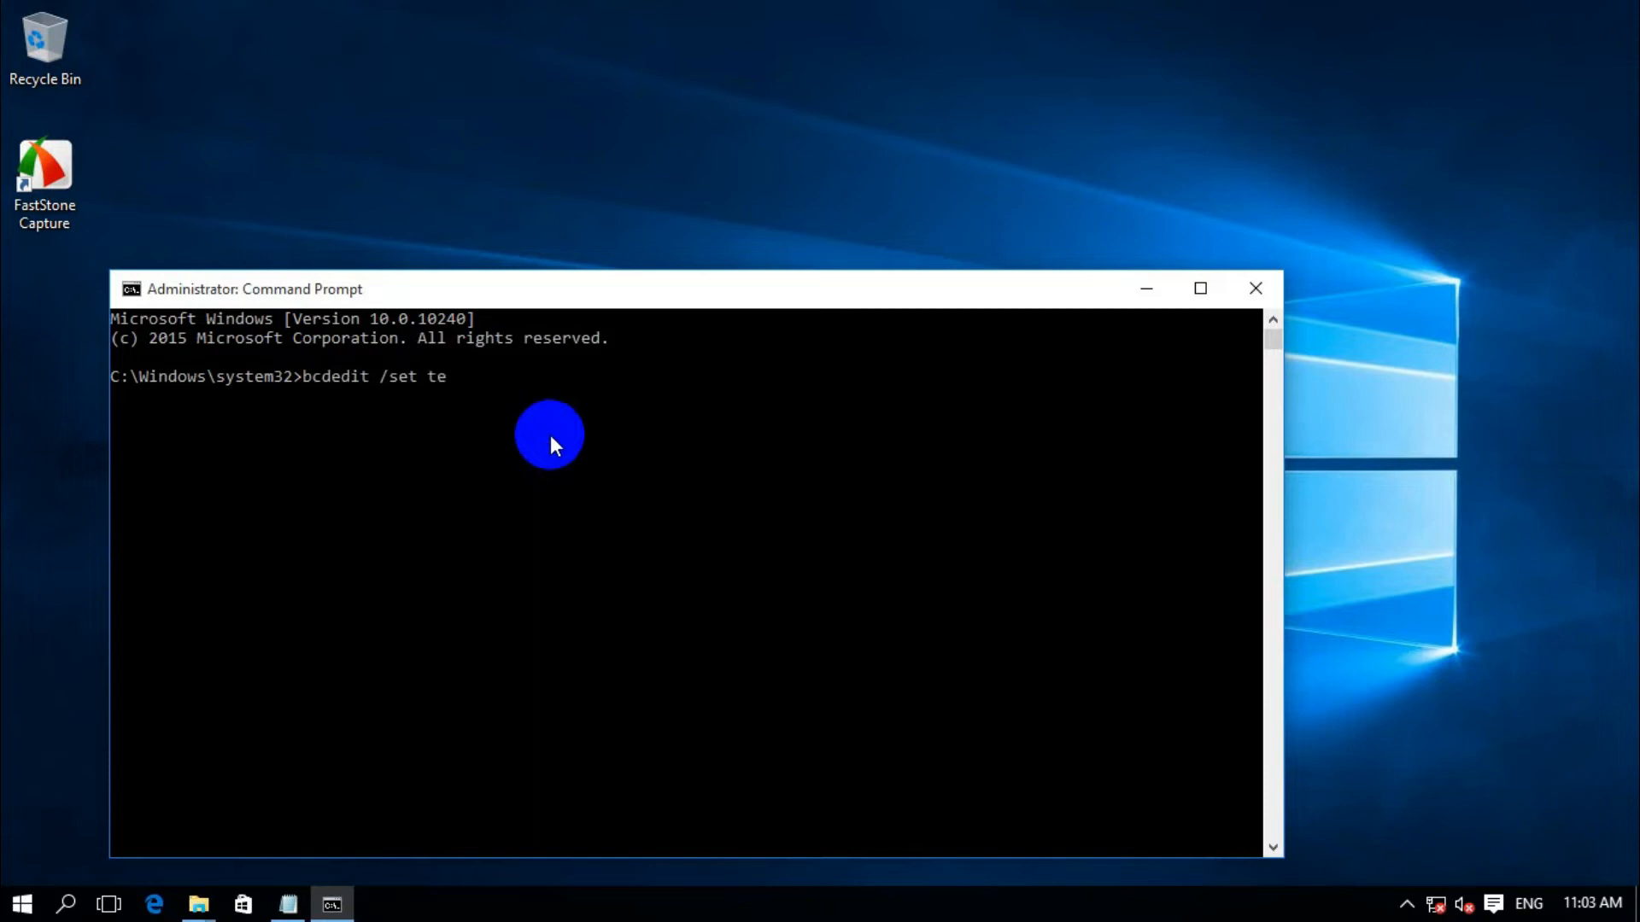
pyautogui.write('stsign')
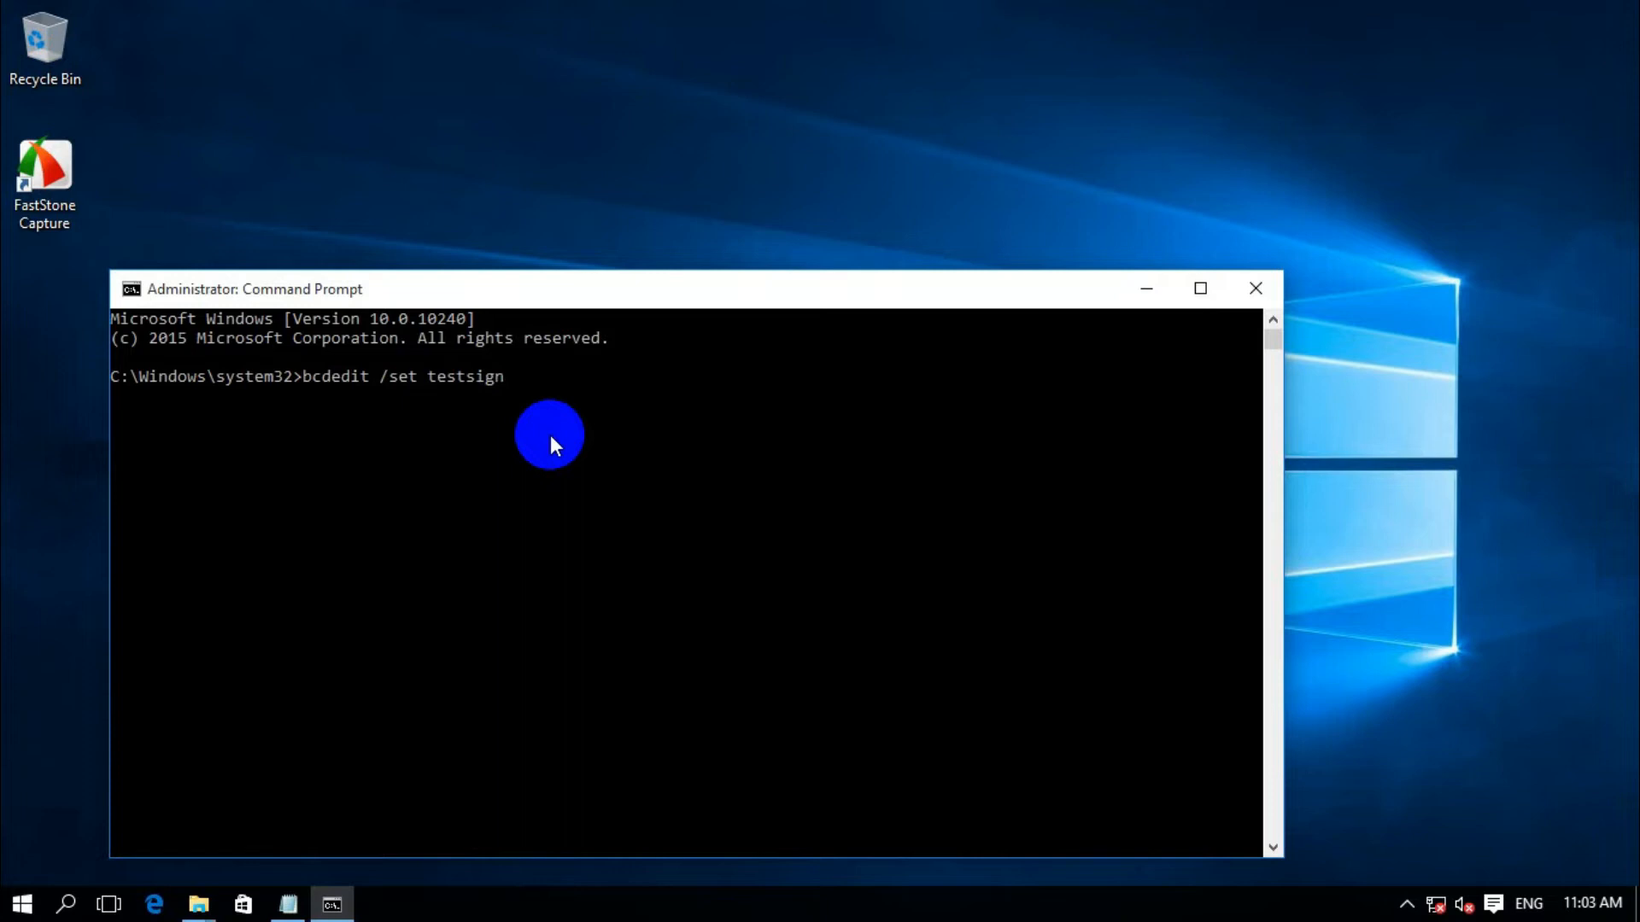
pyautogui.press('Return')
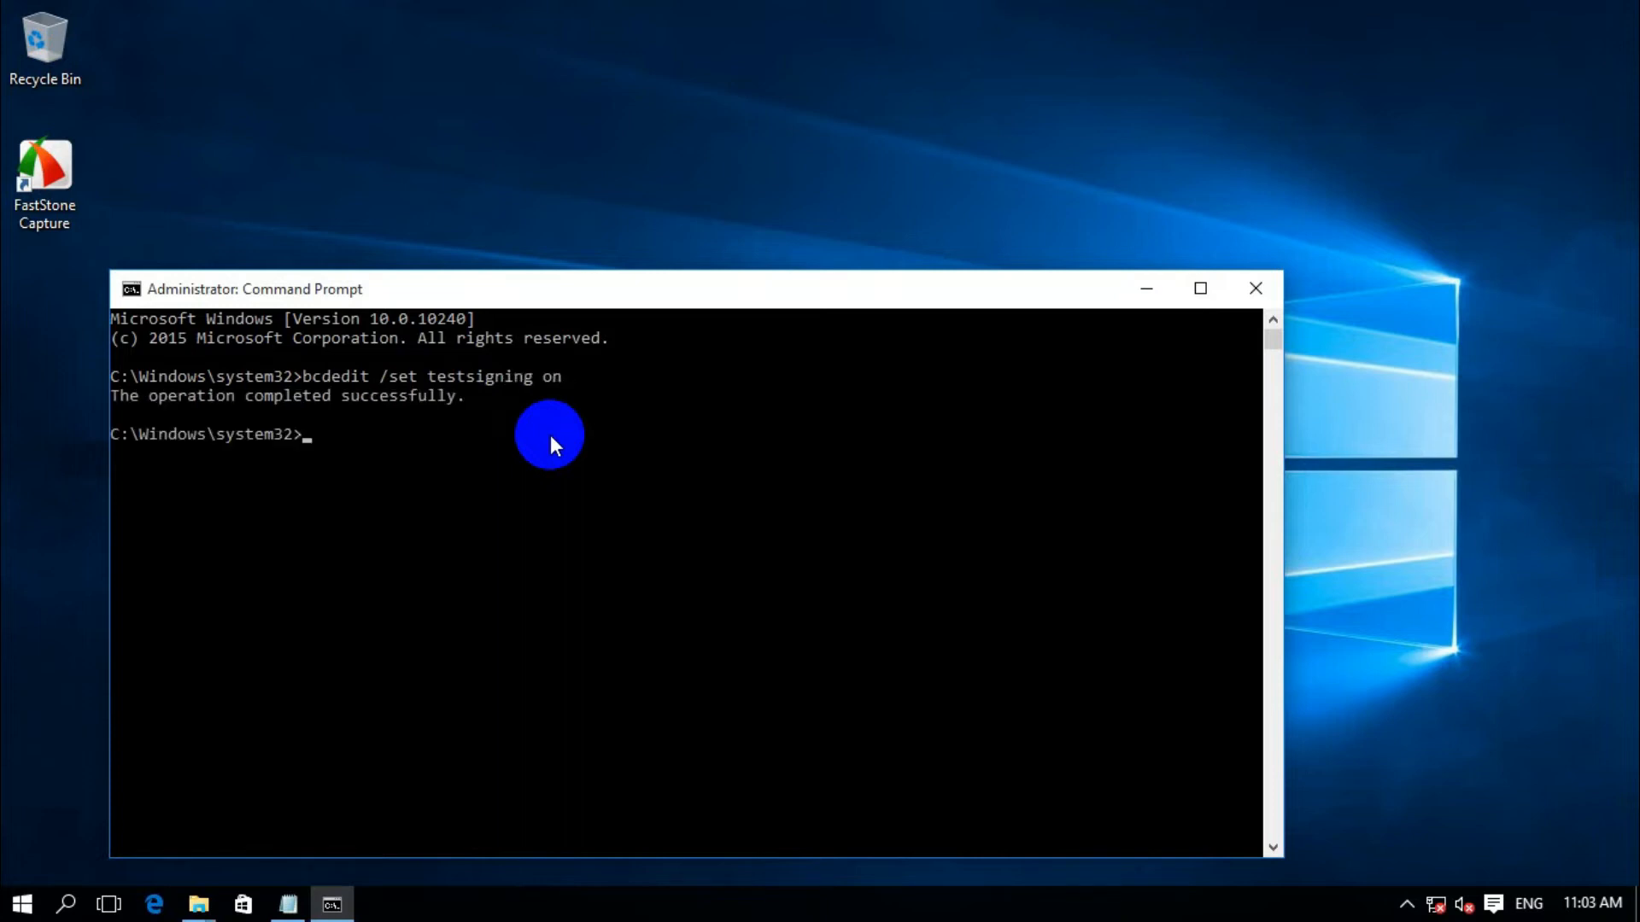
pyautogui.moveTo(1002, 318)
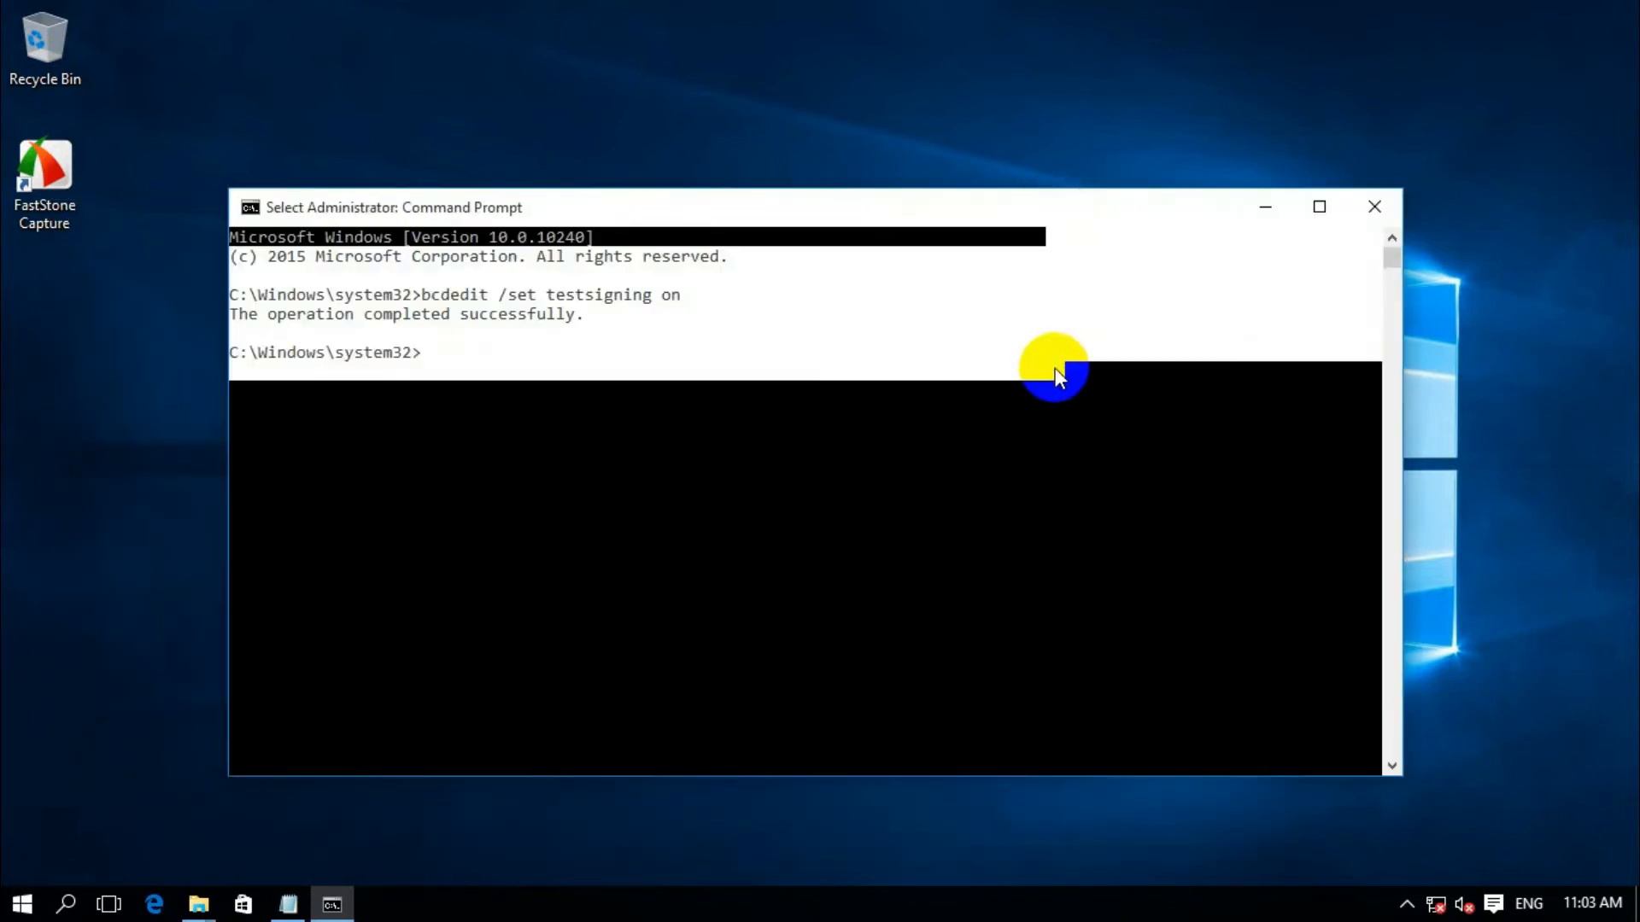
pyautogui.moveTo(721, 536)
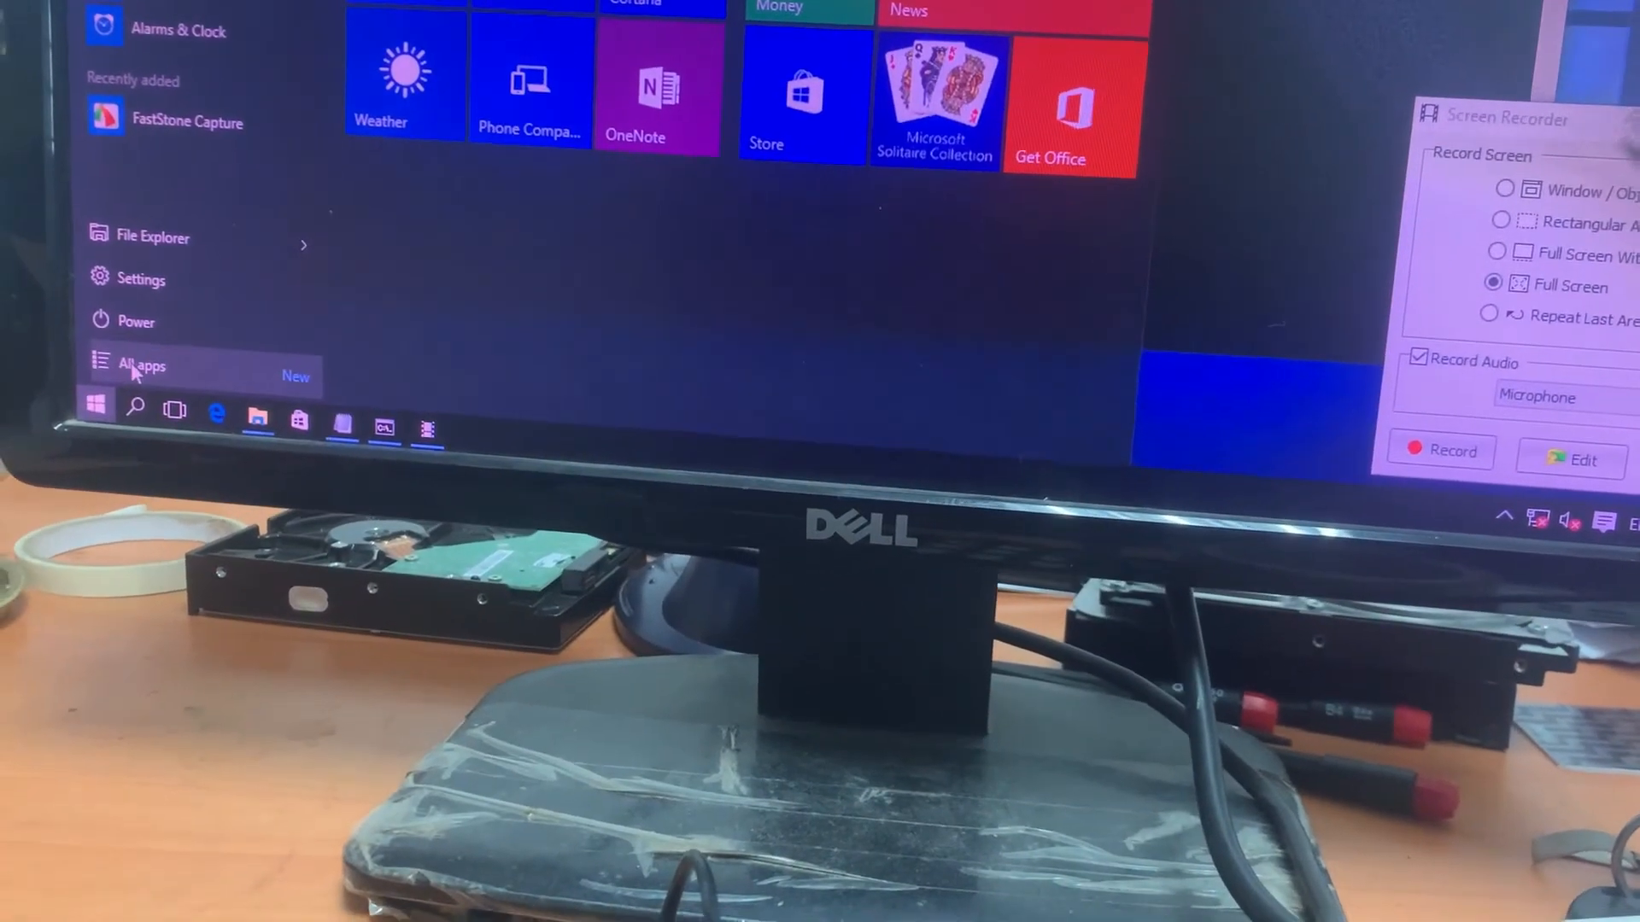
# Choose Restart from the Start menu's Power options.
pyautogui.click(135, 321)
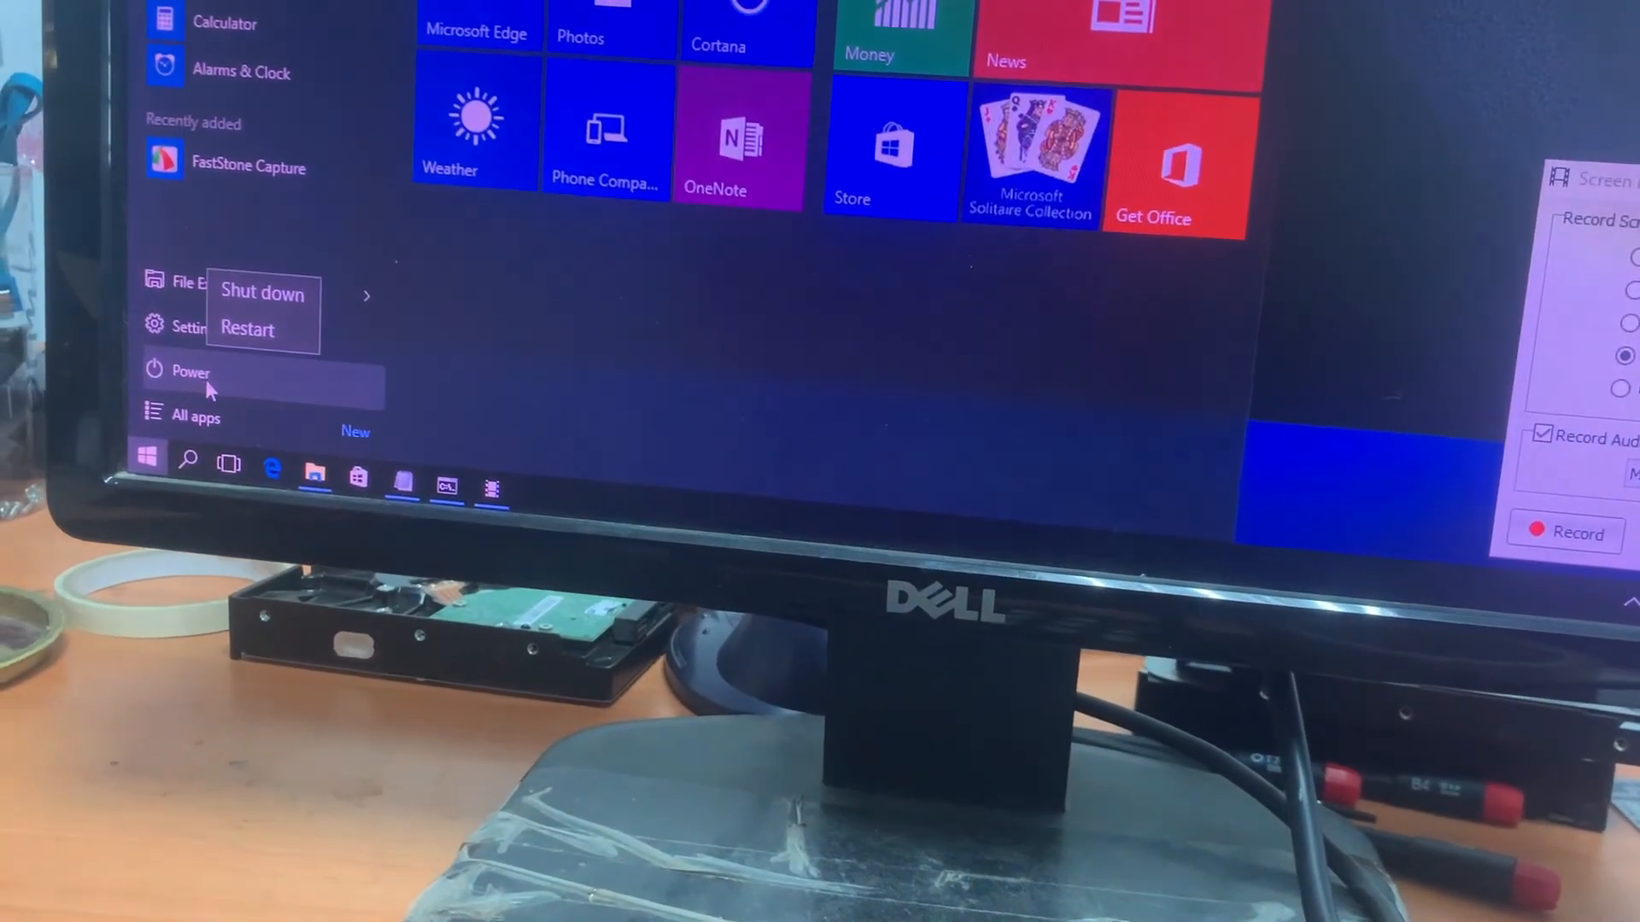
pyautogui.click(246, 328)
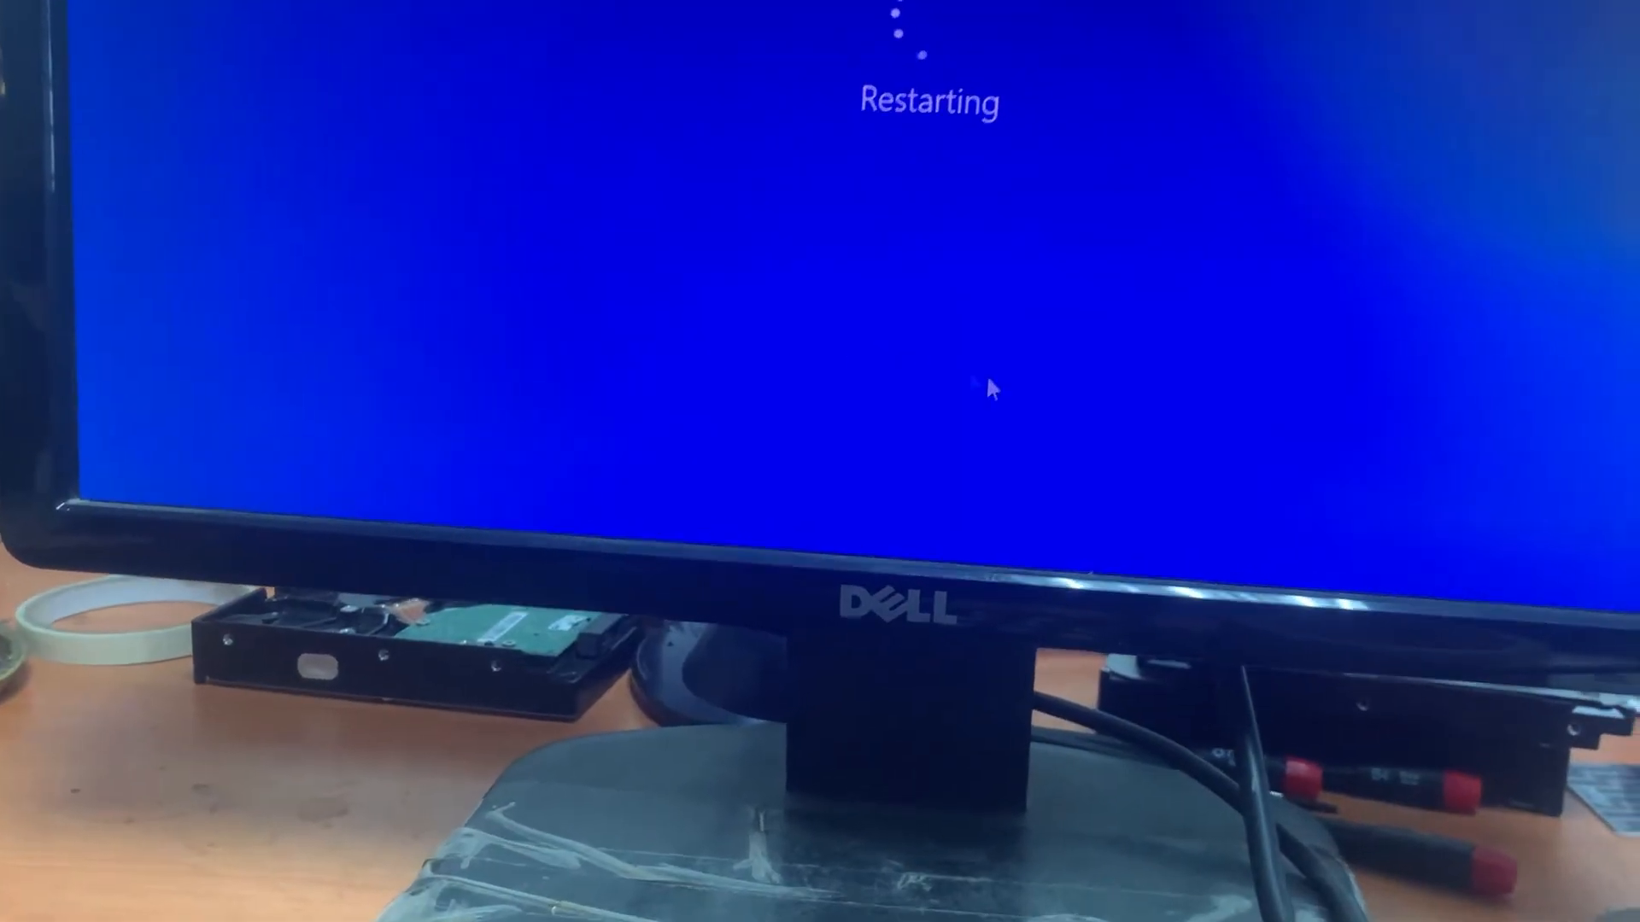